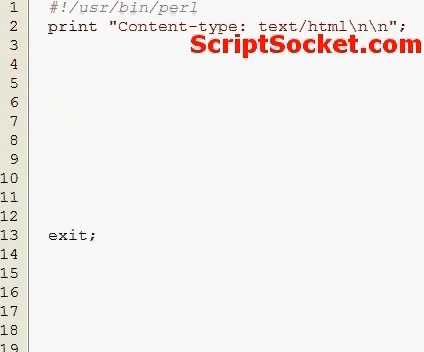
# Step: Write XML::Parser and then a #CPAN comment line in the Perl script
pyautogui.write('XML')
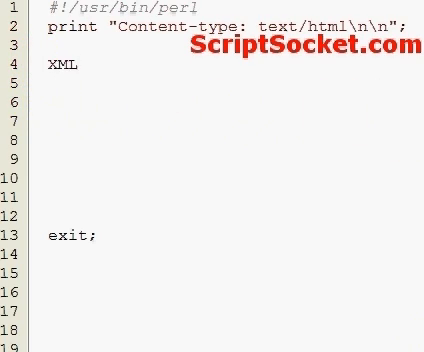
pyautogui.write('::')
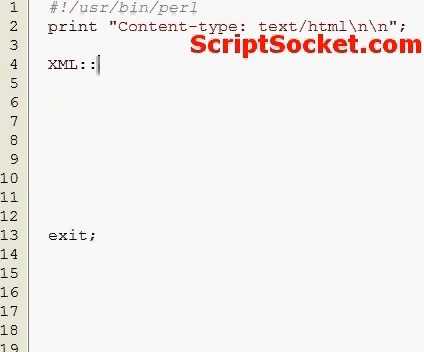
pyautogui.write('Parser')
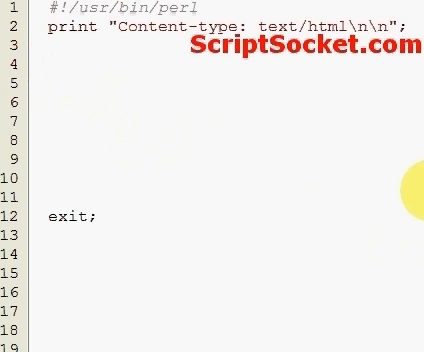
pyautogui.write('#c')
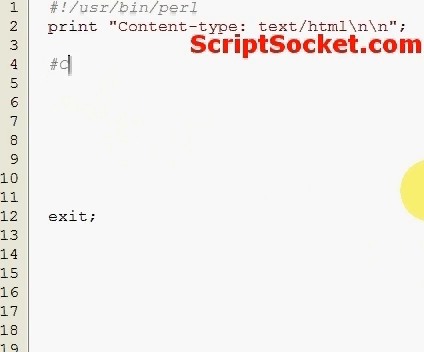
pyautogui.write('PAN.pm')
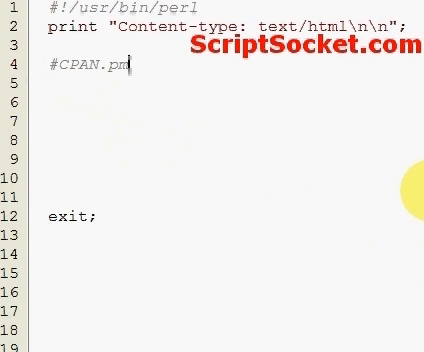
pyautogui.moveTo(268, 152)
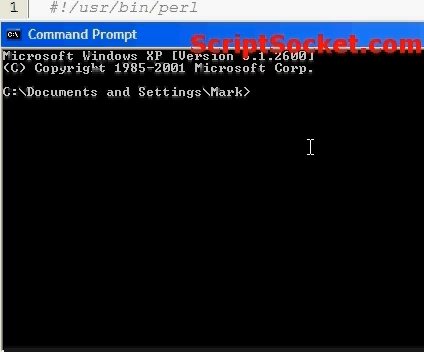
# Step: Run perl -MCPAN -e shell to reach the interactive cpan prompt
pyautogui.write('perl')
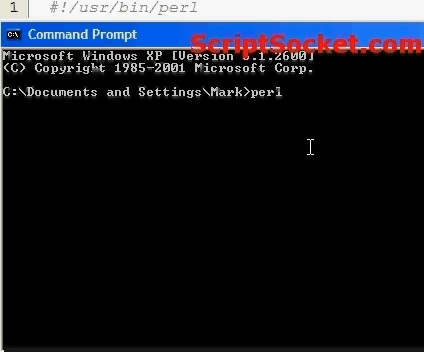
pyautogui.write('-MC')
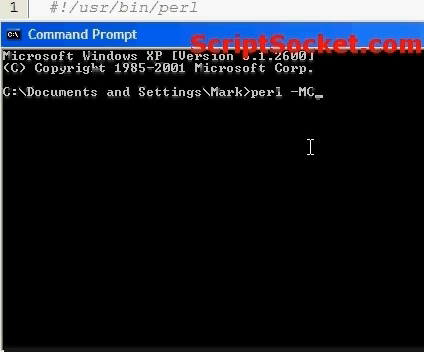
pyautogui.write('PAN')
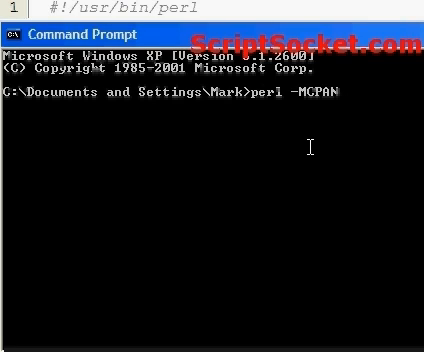
pyautogui.write('-e')
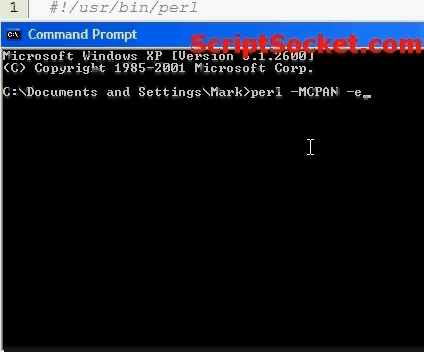
pyautogui.write('she')
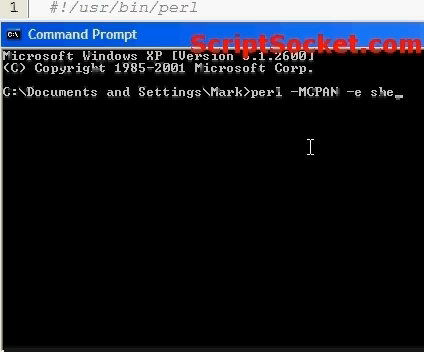
pyautogui.write('ll')
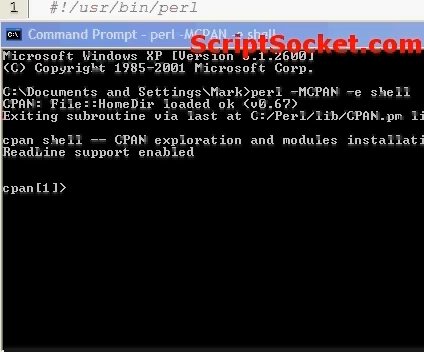
pyautogui.moveTo(132, 210)
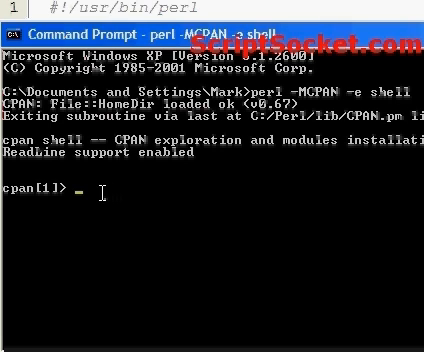
# Step: Search the CPAN index with i /LWP::/ to list matching modules
pyautogui.write('i')
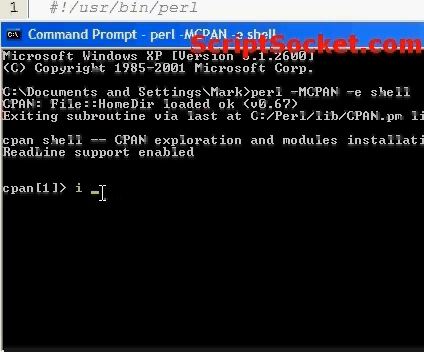
pyautogui.write('/')
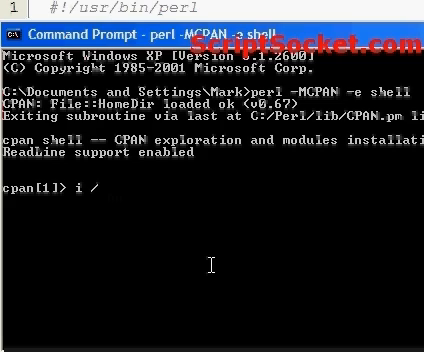
pyautogui.write('LWP::')
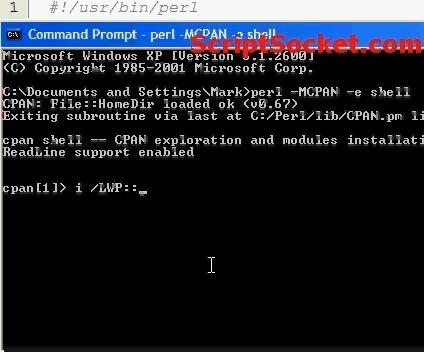
pyautogui.write('/')
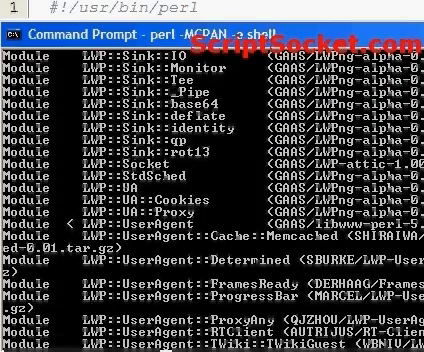
pyautogui.scroll(3)
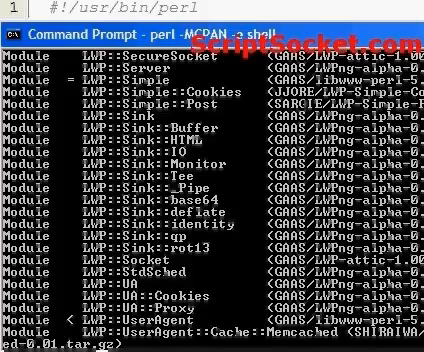
pyautogui.scroll(-3)
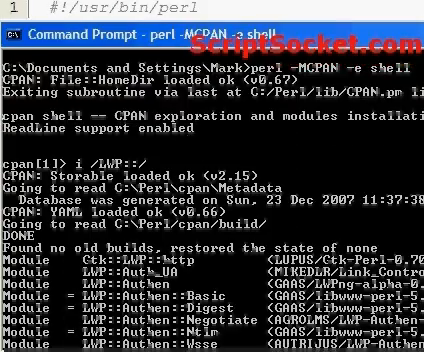
pyautogui.scroll(-3)
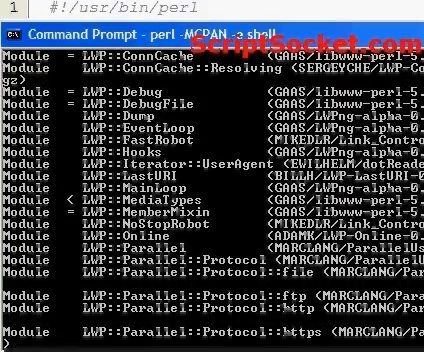
pyautogui.scroll(-3)
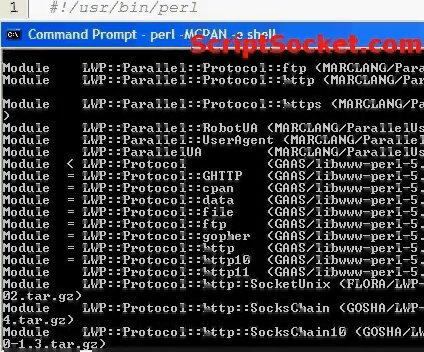
pyautogui.scroll(-3)
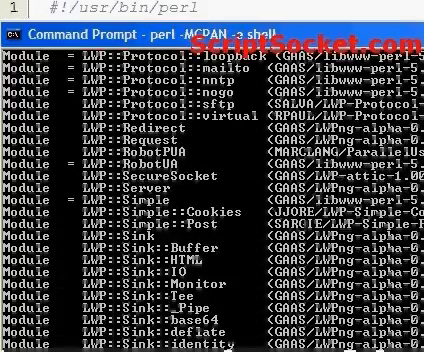
pyautogui.scroll(-3)
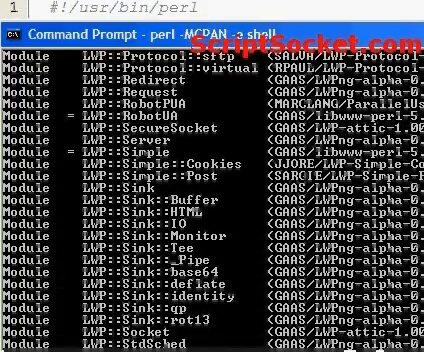
pyautogui.scroll(-3)
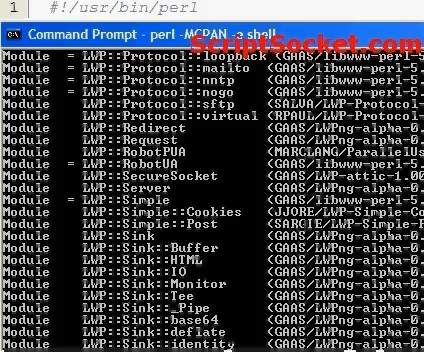
pyautogui.scroll(-3)
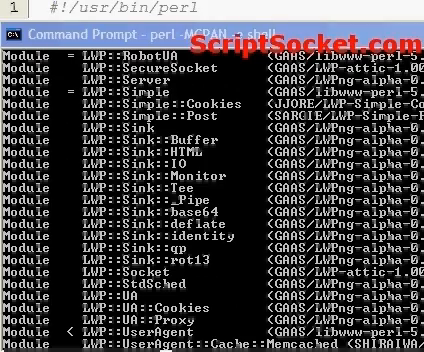
pyautogui.scroll(-3)
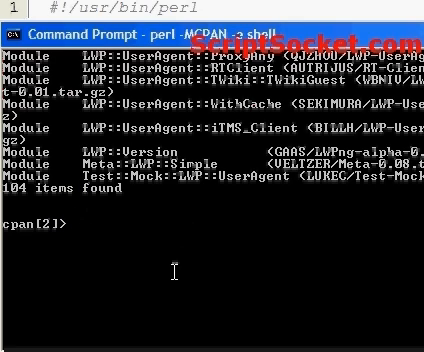
# Step: Run install LWP::Socket so CPAN fetches and builds the package
pyautogui.write('instal')
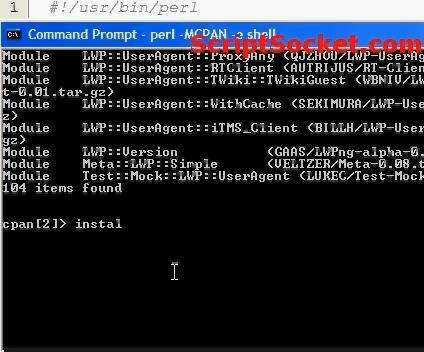
pyautogui.write('l')
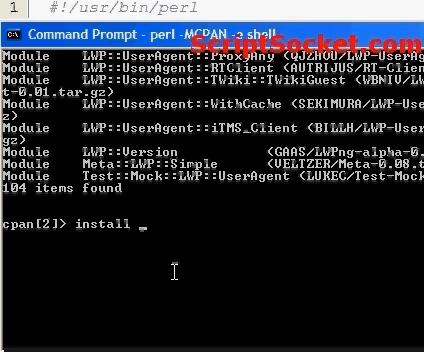
pyautogui.write('L')
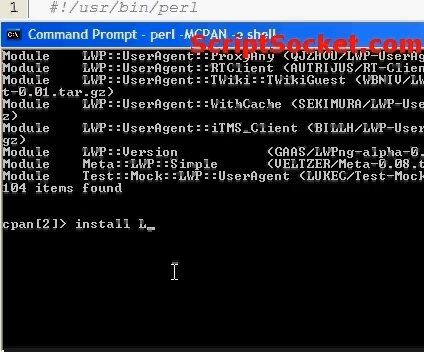
pyautogui.write('WP')
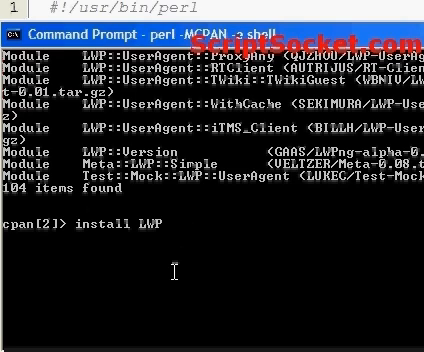
pyautogui.write('::So')
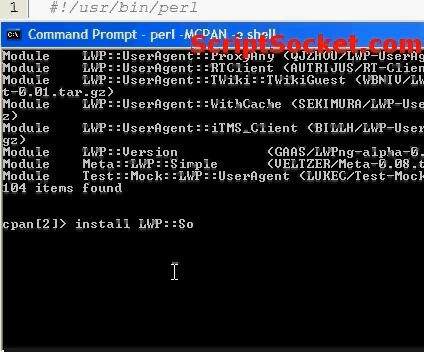
pyautogui.write('cket')
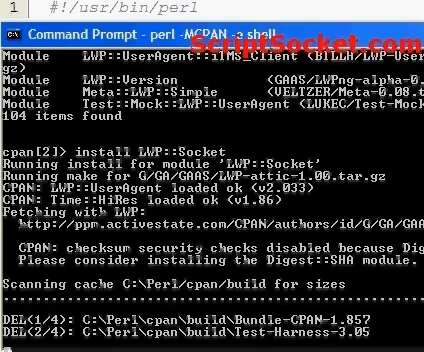
# Step: Scroll the install output as LWP-attic extracts and its Makefile is written
pyautogui.scroll(-3)
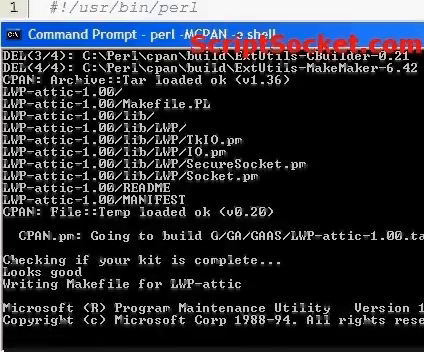
pyautogui.scroll(-3)
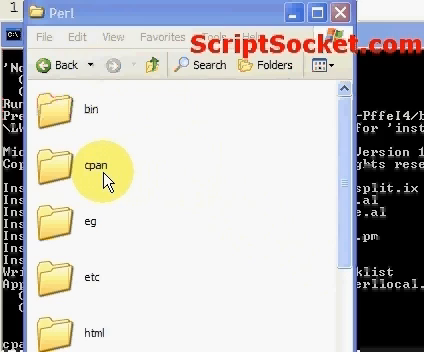
# Step: Enter the cpan folder under Perl and browse toward the LWP .pm files
pyautogui.doubleClick(100, 158)
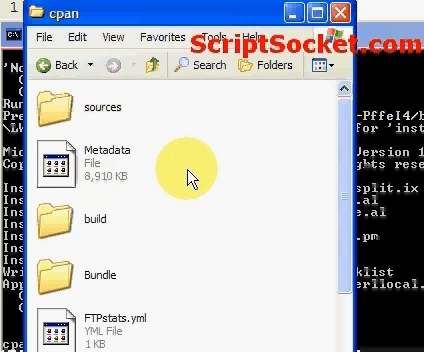
pyautogui.scroll(-3)
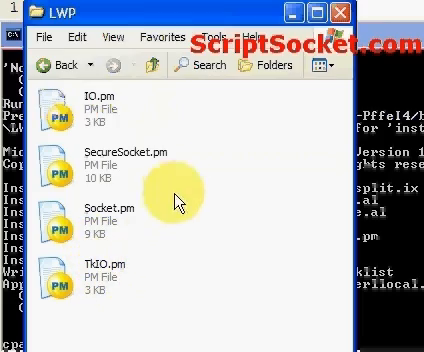
pyautogui.moveTo(156, 96)
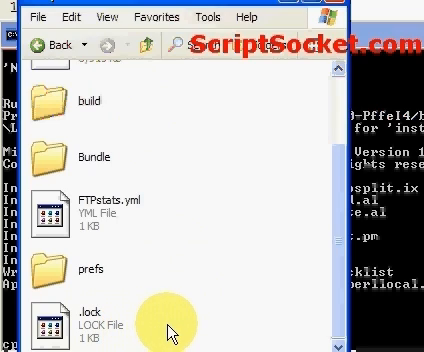
pyautogui.moveTo(164, 324)
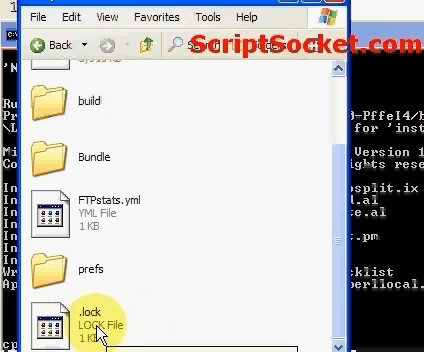
pyautogui.moveTo(108, 330)
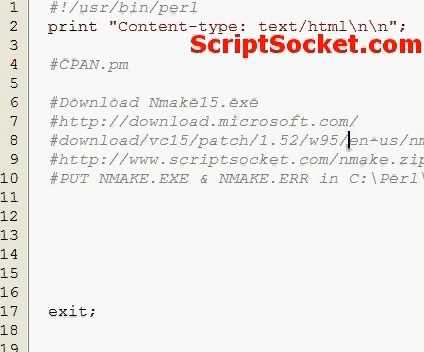
# Step: Break the long nmake15.exe download URL comment so en-us/nmake15.exe sits on its own line
pyautogui.press('Enter')
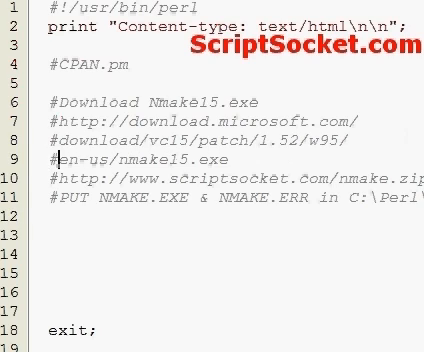